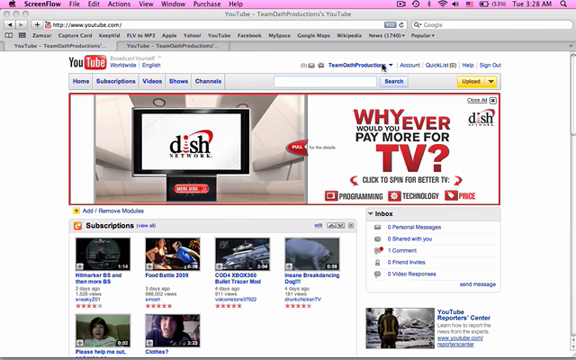
# Go to the My Videos uploads list from the account menu and browse it.
pyautogui.click(352, 64)
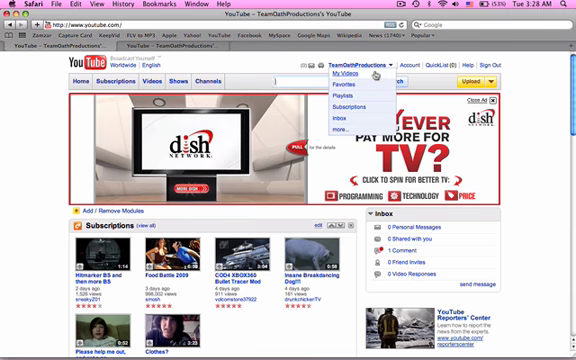
pyautogui.click(339, 72)
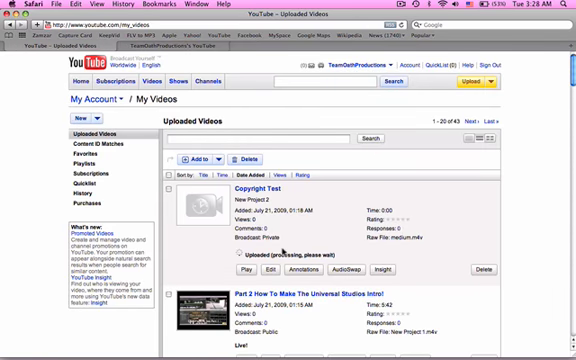
pyautogui.scroll(-3)
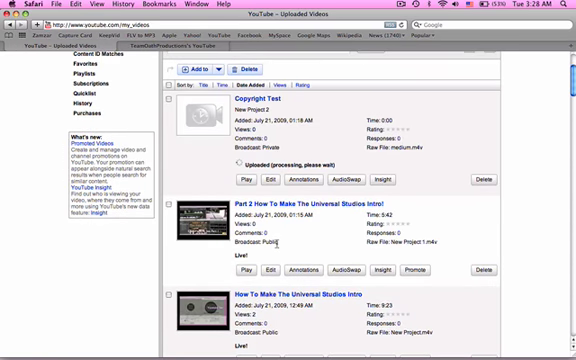
pyautogui.scroll(3)
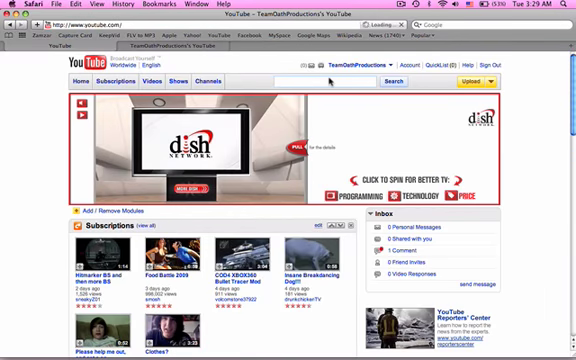
# View the Copyright Test watch page, then visit the uploader's channel page.
pyautogui.click(360, 67)
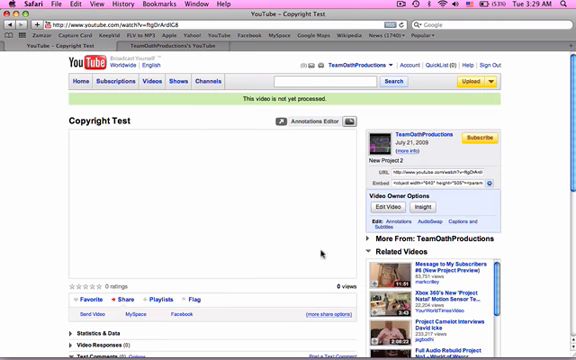
pyautogui.scroll(-3)
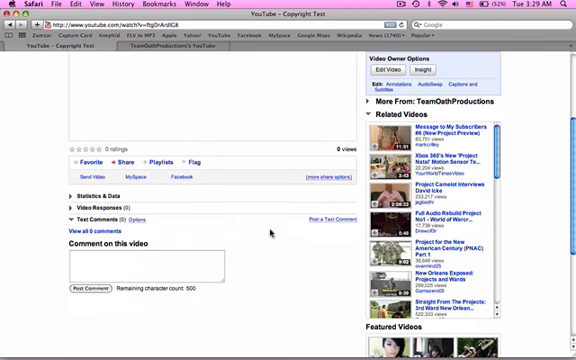
pyautogui.scroll(3)
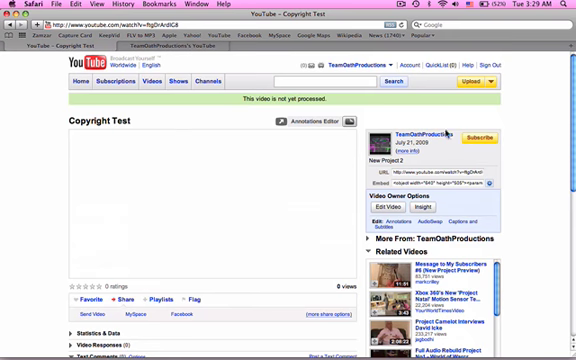
pyautogui.click(414, 128)
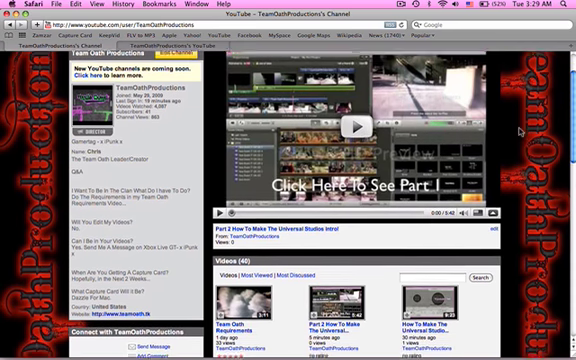
# Play Copyright Test from My Videos, showing its disabled-audio notice.
pyautogui.scroll(-3)
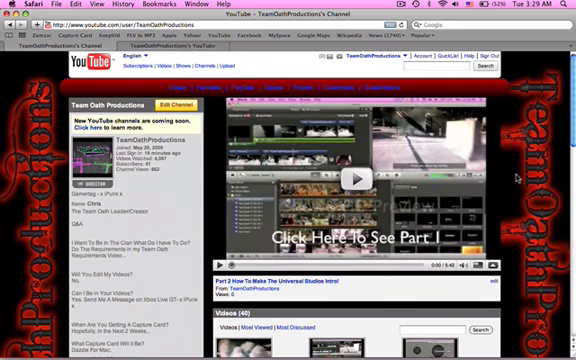
pyautogui.click(375, 56)
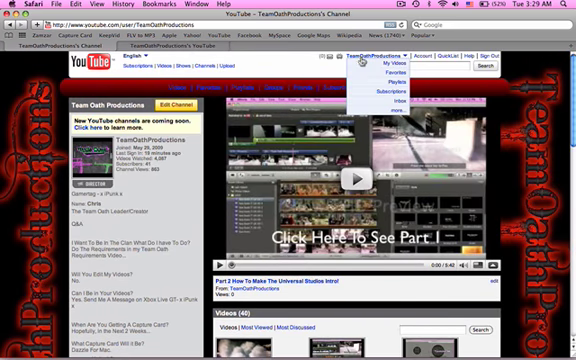
pyautogui.click(395, 63)
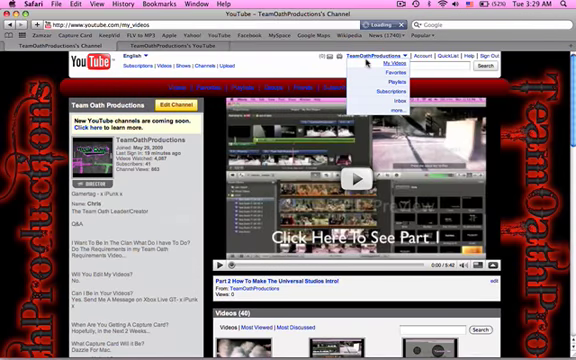
pyautogui.click(393, 64)
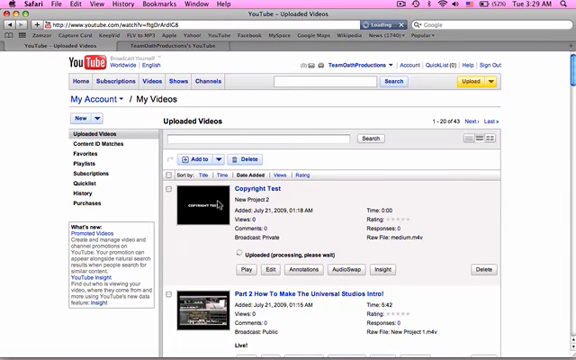
pyautogui.click(263, 188)
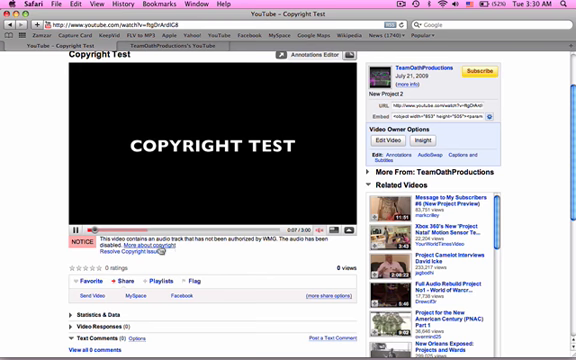
# Follow the 'Resolve Copyright Issue' link below the Copyright Test player.
pyautogui.click(139, 246)
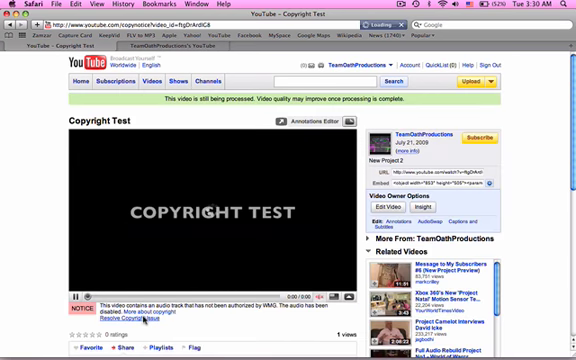
# Read the 'Learn more about the dispute process' page on valid dispute reasons.
pyautogui.click(140, 320)
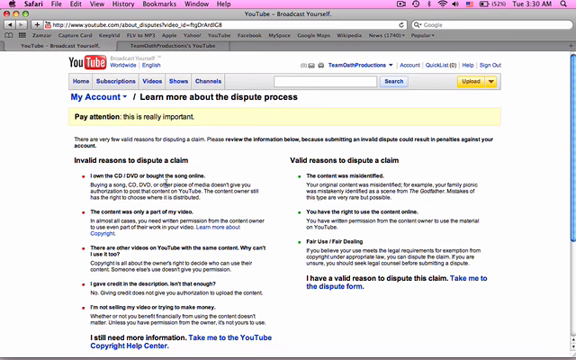
pyautogui.scroll(-3)
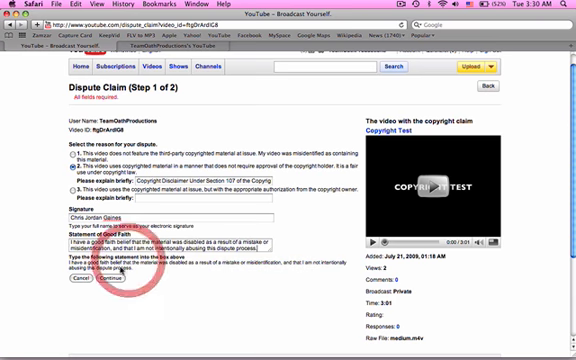
# Continue to review the fair-use dispute and confirm submitting it.
pyautogui.click(88, 264)
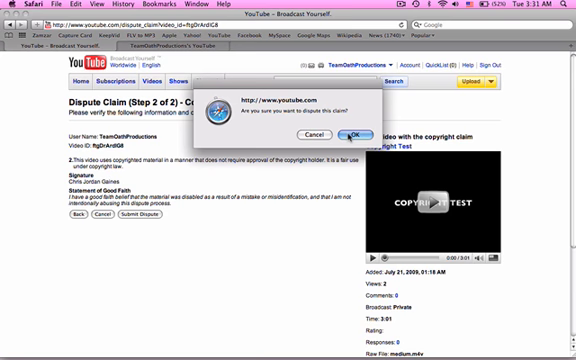
pyautogui.click(348, 135)
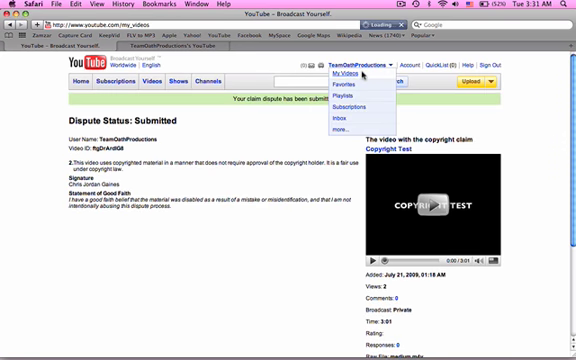
# Play Copyright Test again from My Videos to confirm its audio is restored.
pyautogui.click(346, 66)
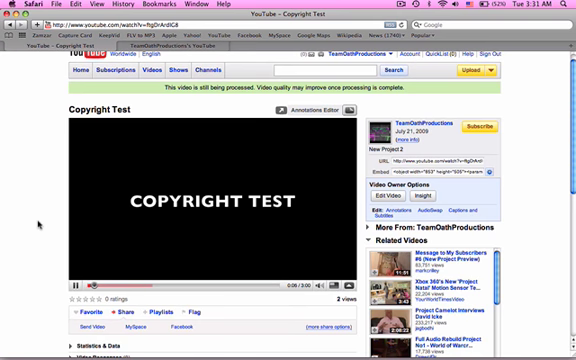
pyautogui.scroll(-3)
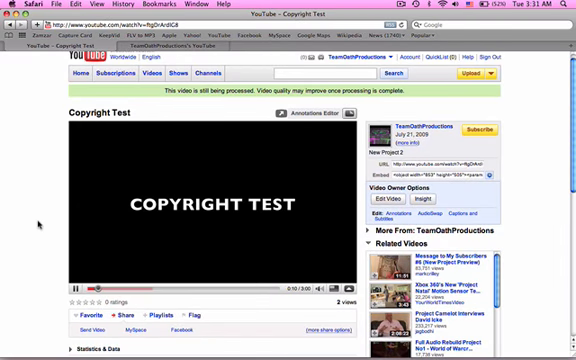
pyautogui.click(370, 57)
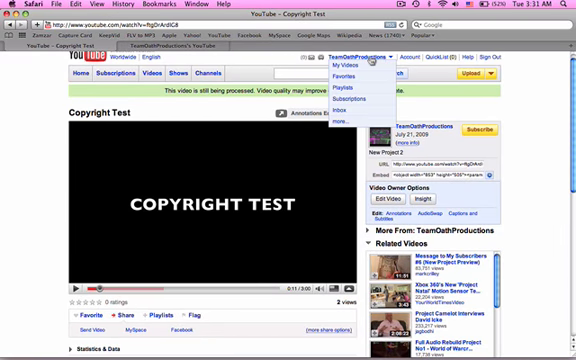
pyautogui.click(348, 63)
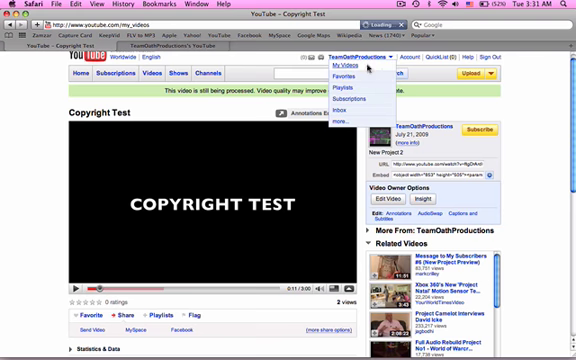
pyautogui.click(338, 63)
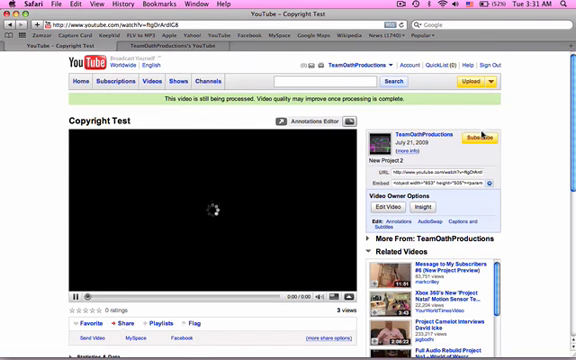
# Delete the Copyright Test video from My Videos.
pyautogui.click(350, 71)
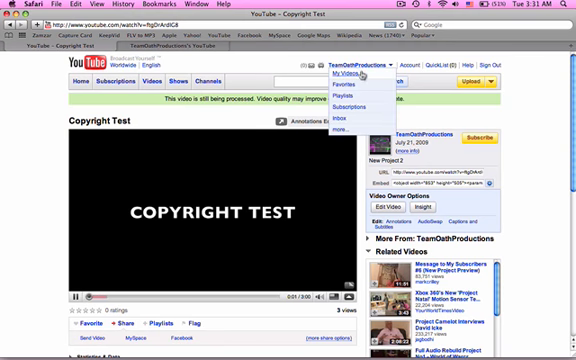
pyautogui.click(346, 71)
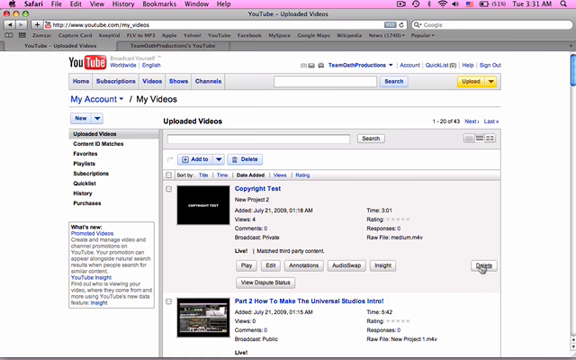
pyautogui.click(497, 266)
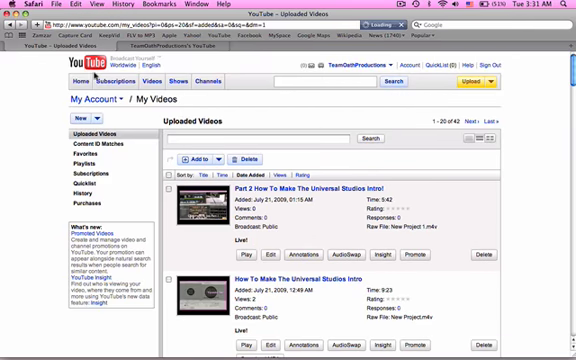
# Return to the YouTube home page and scroll through the recommendations.
pyautogui.click(73, 82)
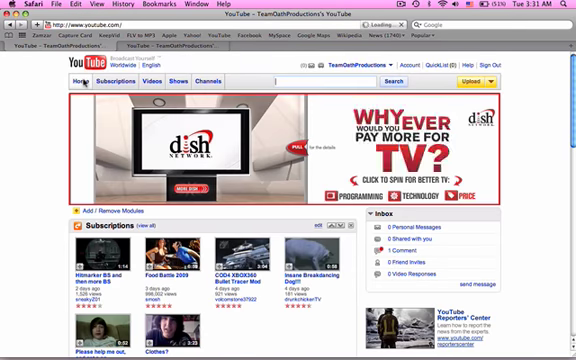
pyautogui.scroll(-3)
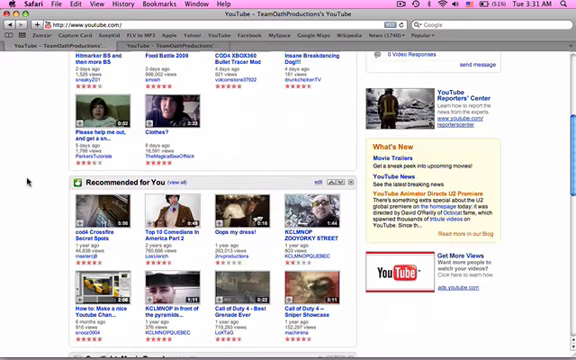
pyautogui.scroll(-3)
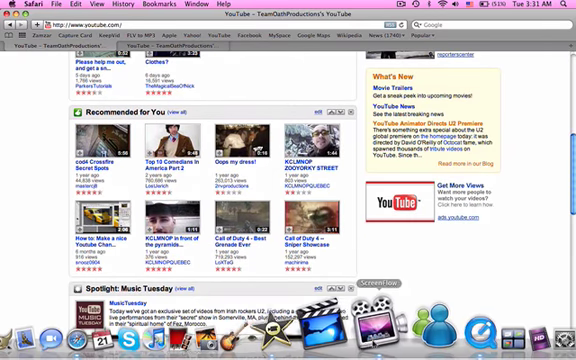